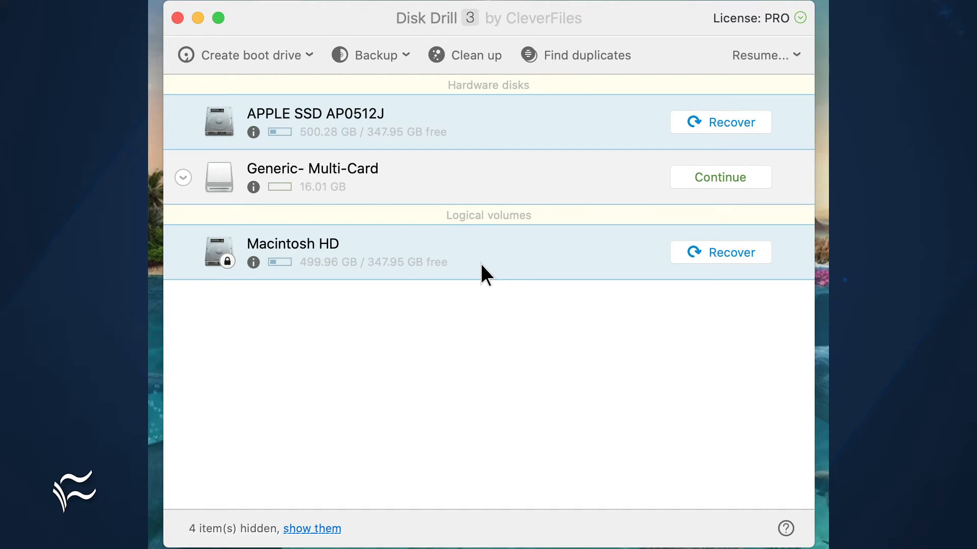
{"action": "mouse_move", "coordinate": [729, 129]}
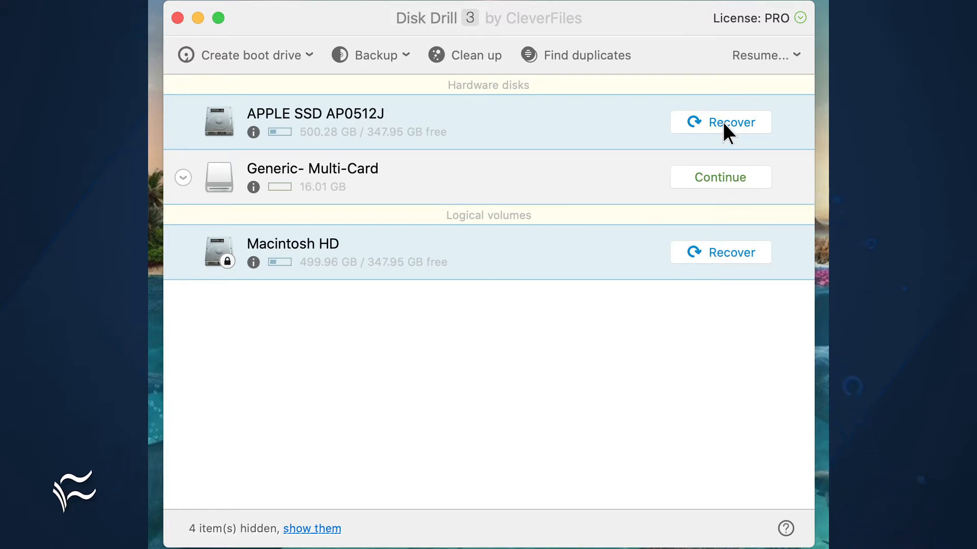
- Start recovery on the disk so its found files begin listing
{"action": "left_click", "coordinate": [720, 121]}
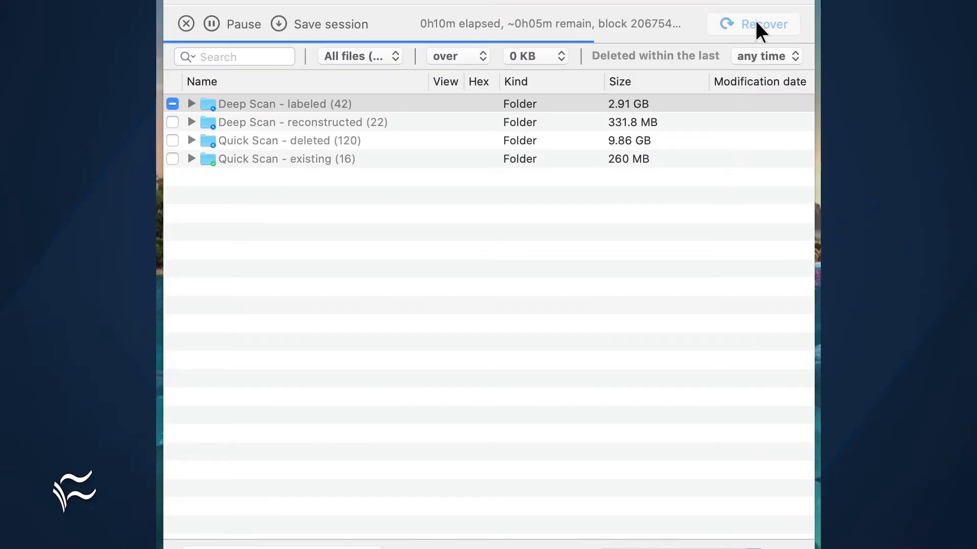
- Mark the 1.98 GB deep-scan video 16.20-129-000012.mp4 for recovery
{"action": "left_click", "coordinate": [191, 103]}
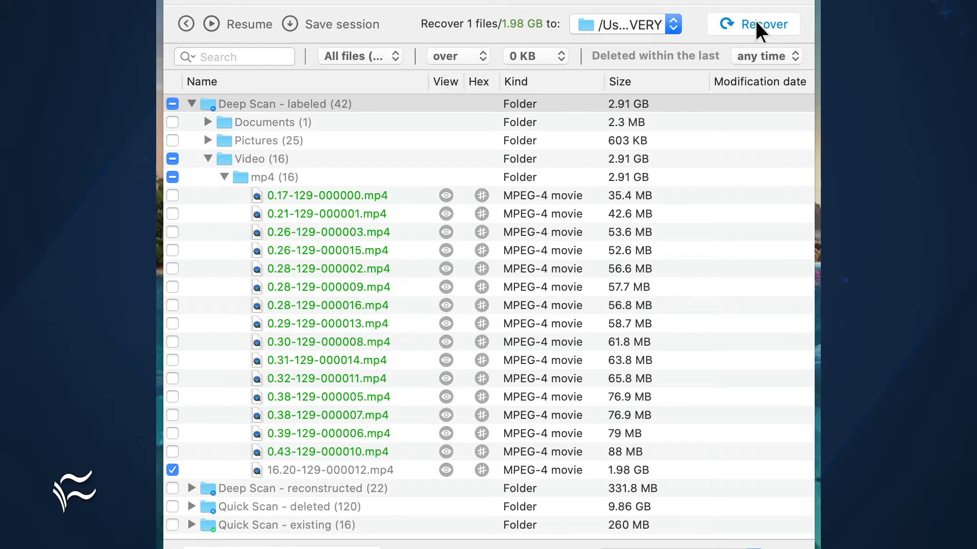
{"action": "mouse_move", "coordinate": [215, 32]}
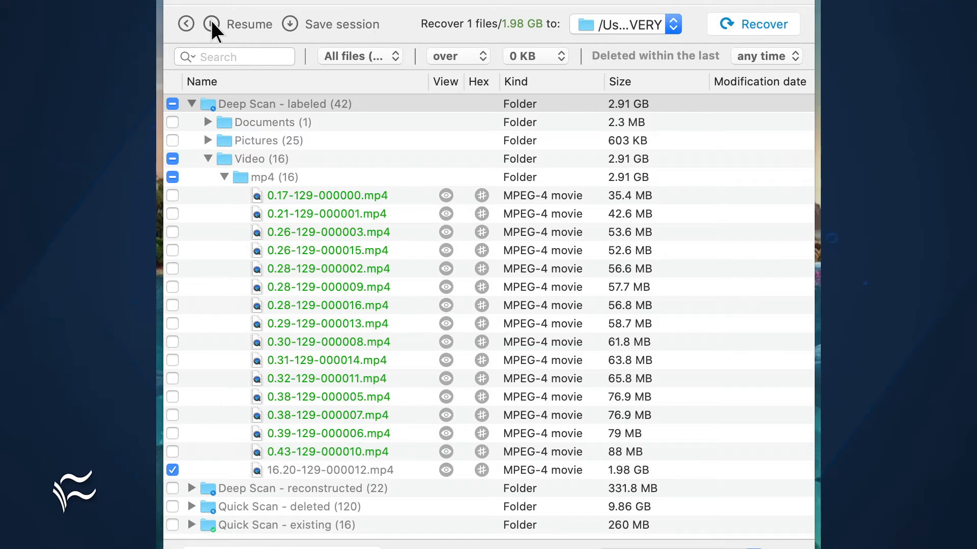
{"action": "mouse_move", "coordinate": [194, 112]}
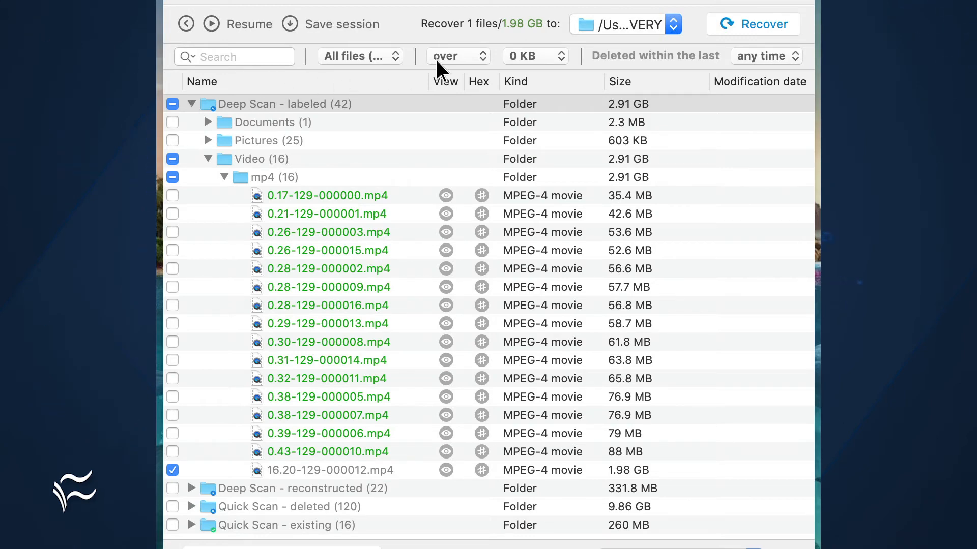
{"action": "left_click", "coordinate": [624, 23]}
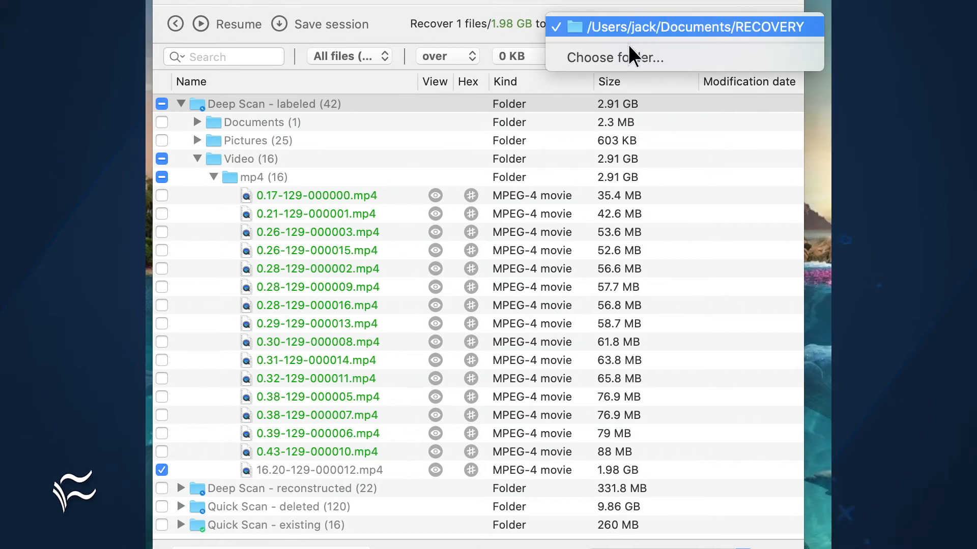
{"action": "mouse_move", "coordinate": [611, 67]}
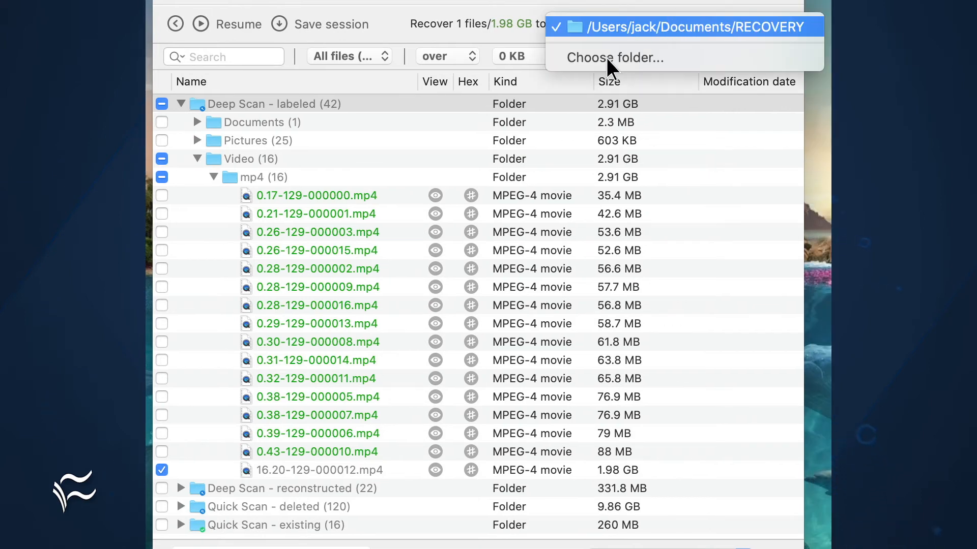
{"action": "left_click", "coordinate": [681, 26]}
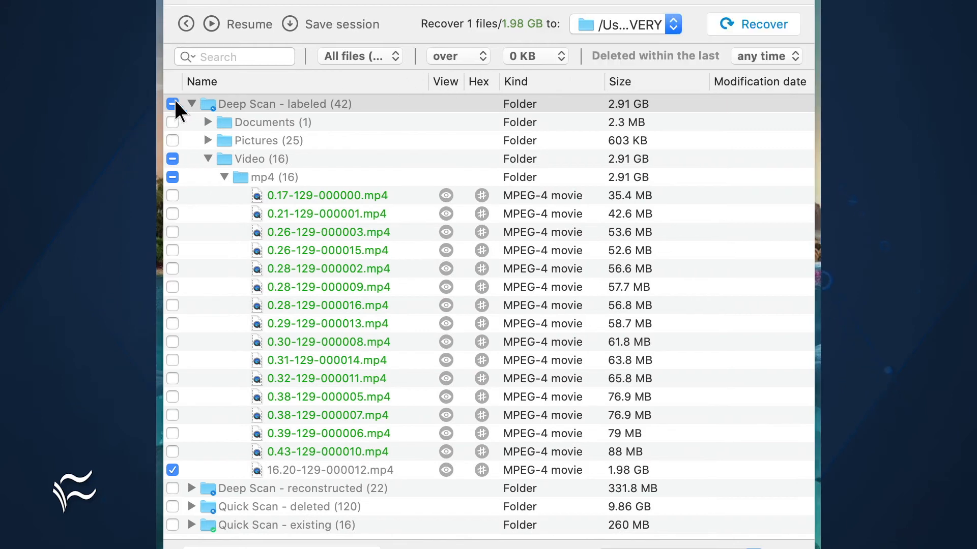